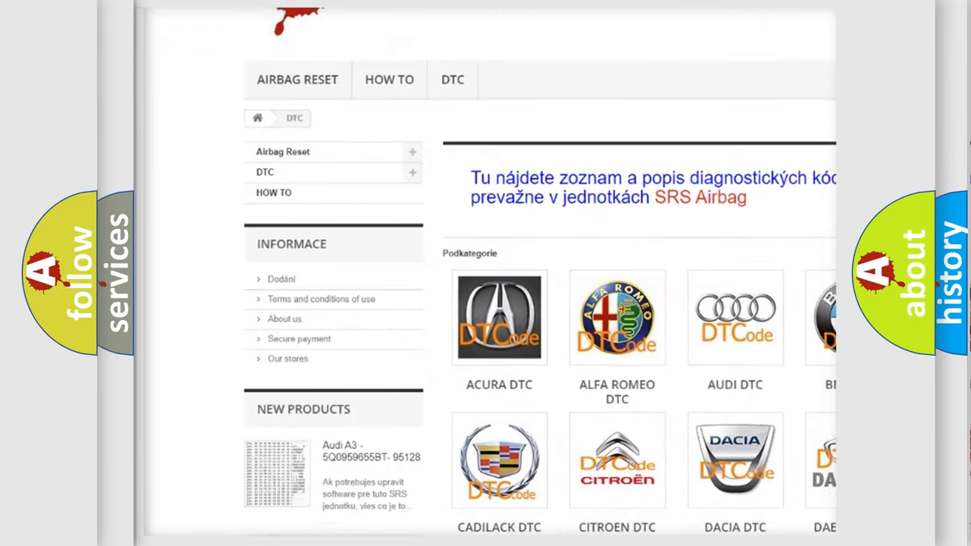
- Scroll past the car-brand DTC categories down to the diagnostic trouble code list
scroll("down", 3)
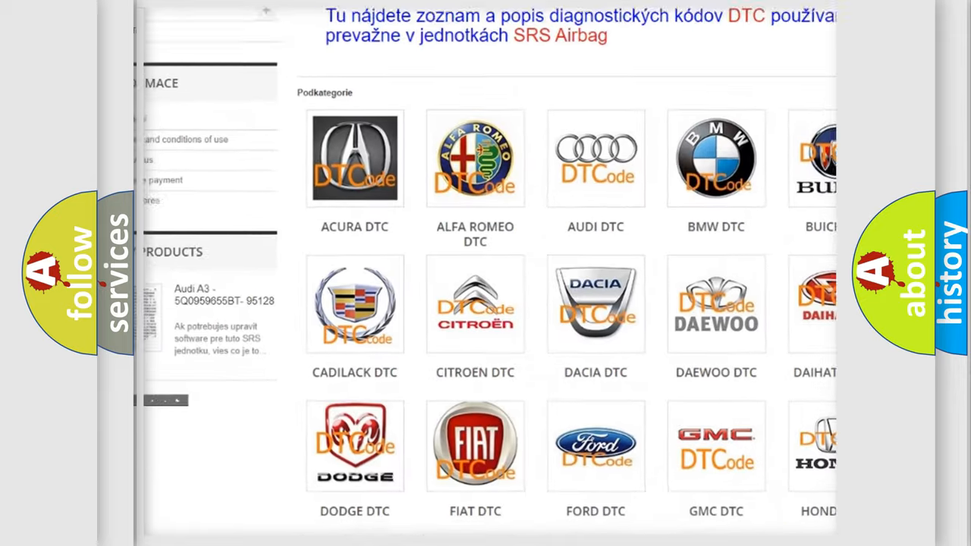
scroll("down", 3)
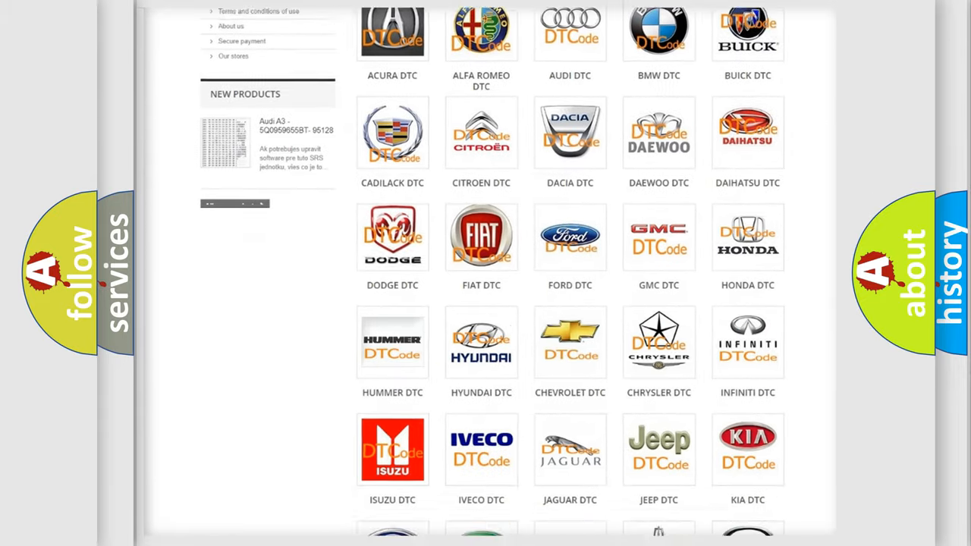
scroll("down", 3)
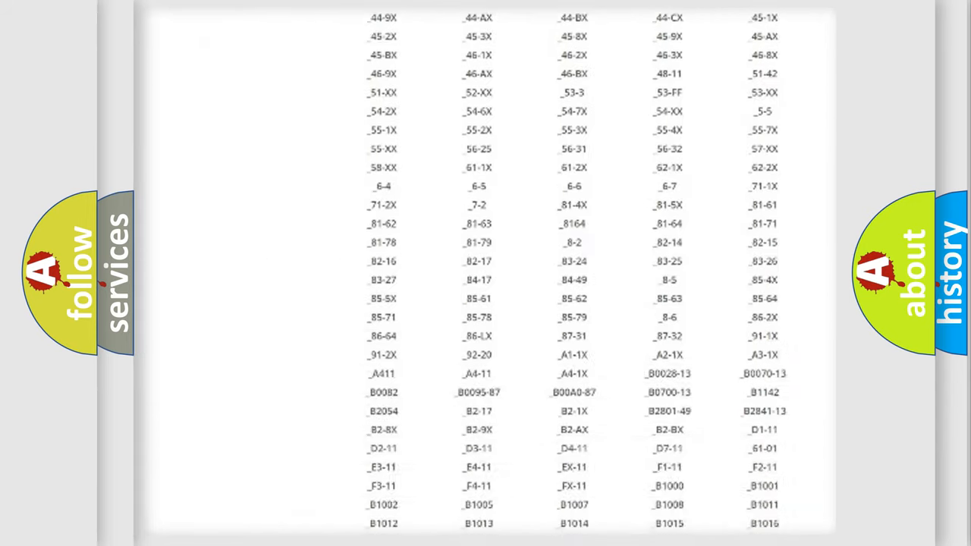
scroll("down", 3)
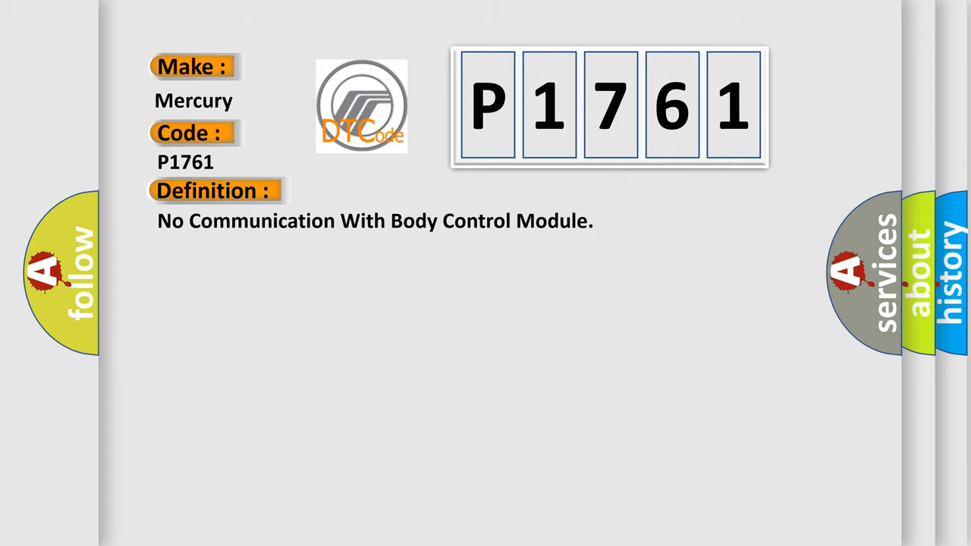
- Reveal the Description heading and paragraph on learned-ID messages and isolating the failed module
left_click(395, 191)
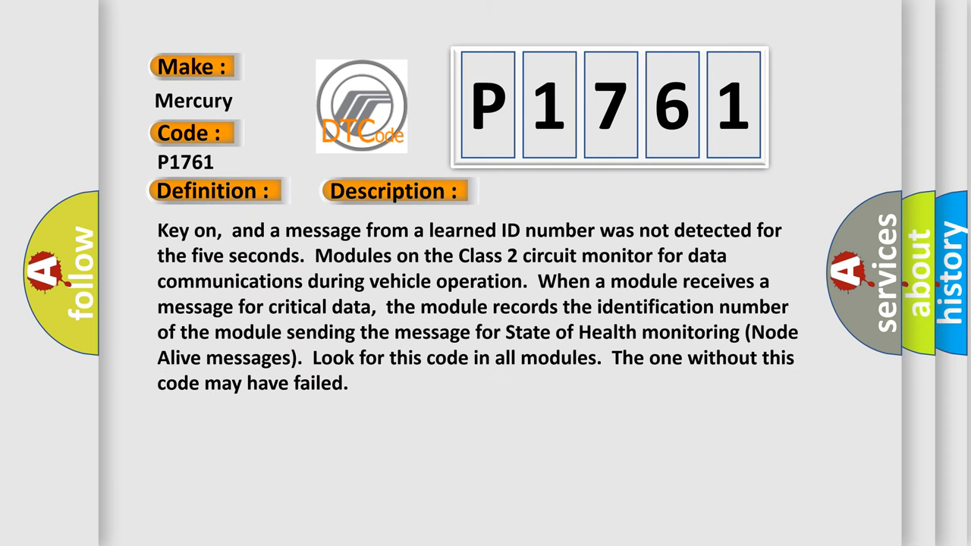